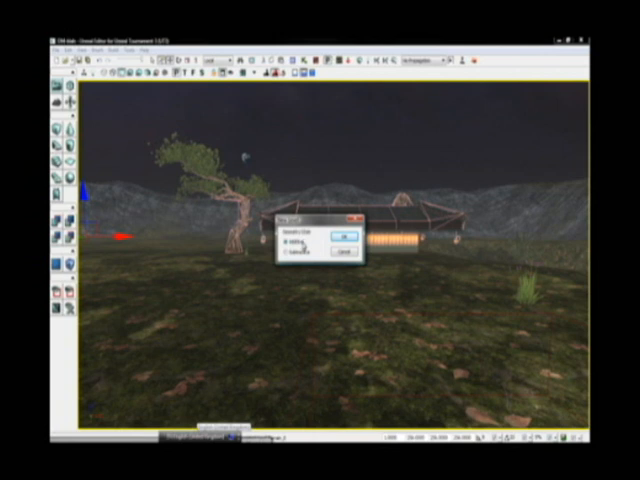
- Select the red builder brush cube so its move axes appear centred in the viewport
{"action": "left_click", "coordinate": [284, 244]}
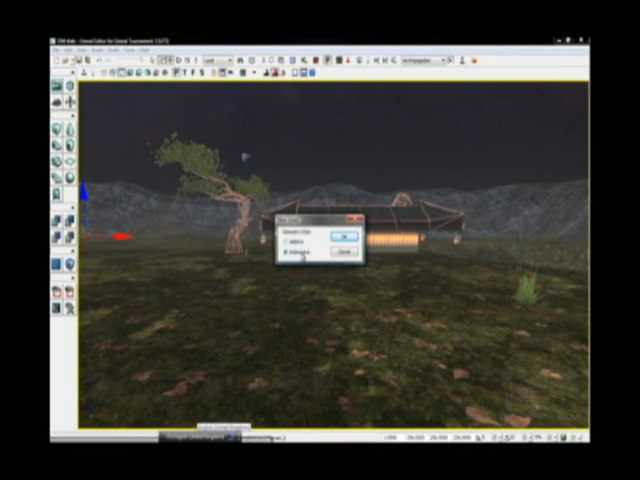
{"action": "left_click", "coordinate": [288, 248]}
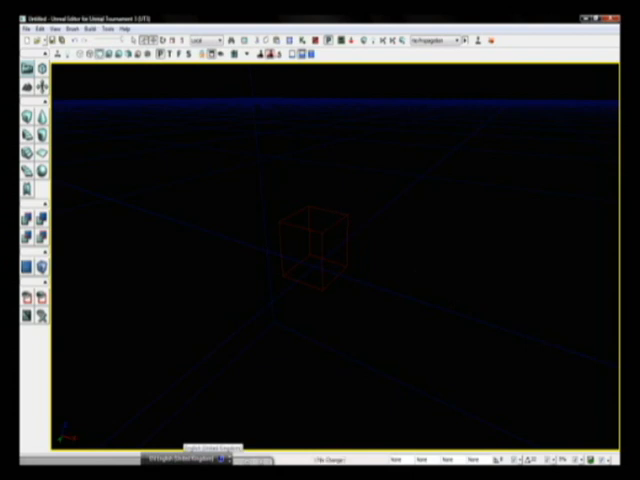
{"action": "left_click", "coordinate": [316, 244]}
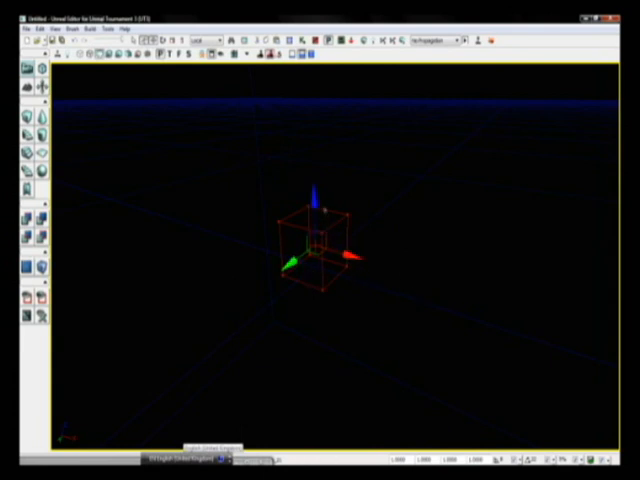
{"action": "mouse_move", "coordinate": [380, 216]}
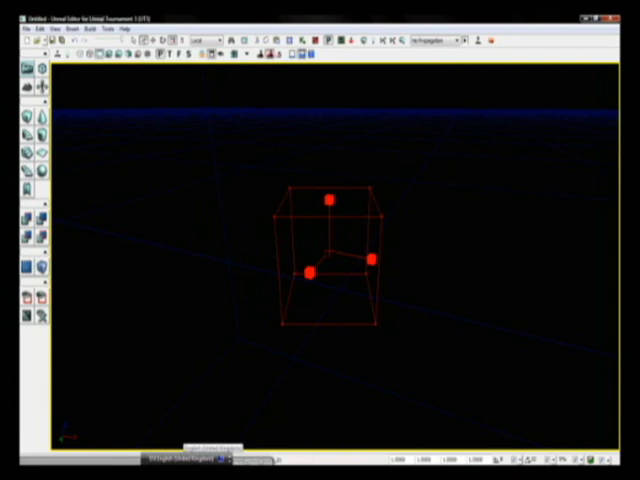
{"action": "mouse_move", "coordinate": [236, 84]}
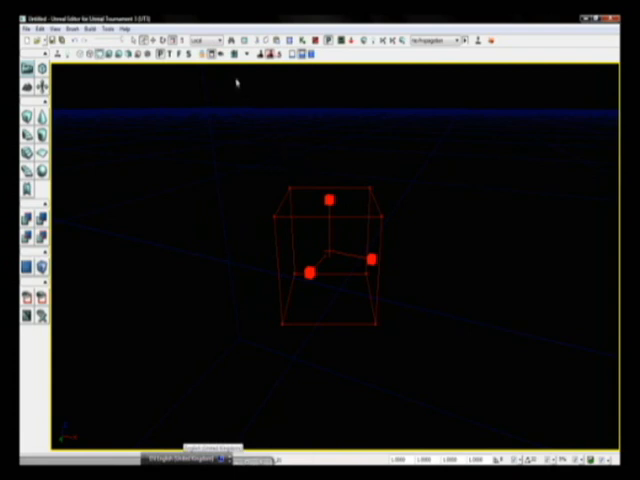
{"action": "mouse_move", "coordinate": [364, 234]}
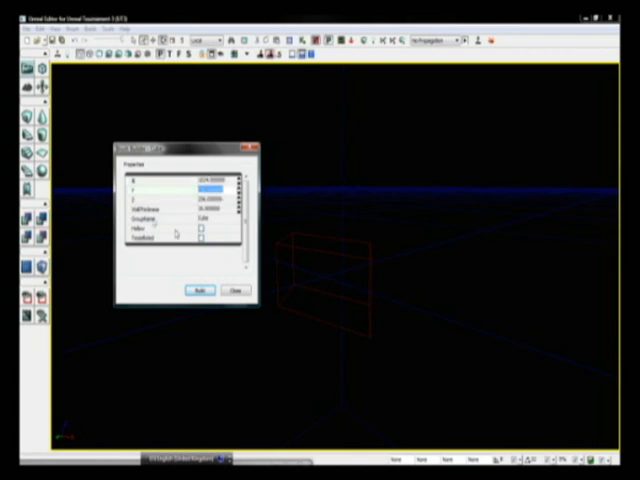
- Set the cube builder brush to X 1024, Y 256, Z 256 and build it
{"action": "left_click", "coordinate": [200, 290]}
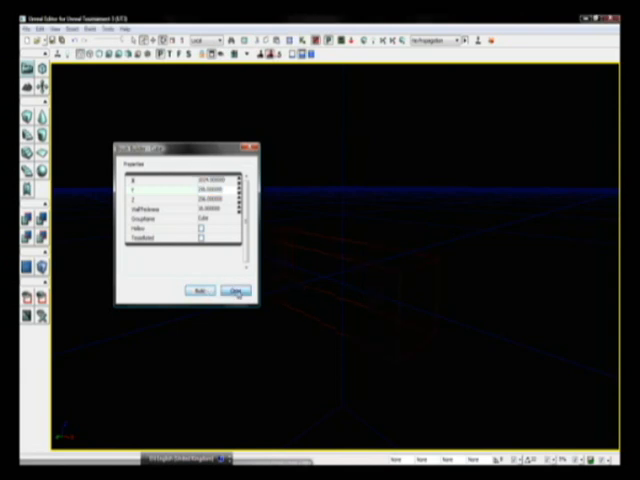
{"action": "left_click", "coordinate": [236, 290]}
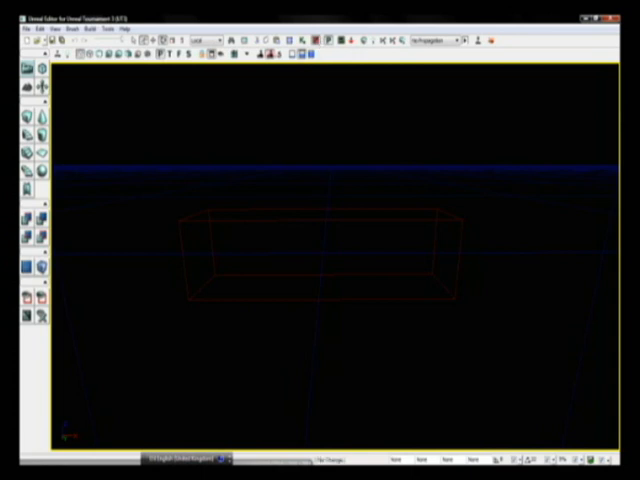
- Orbit the perspective view to see the red 1024x256x256 brush from a turned angle
{"action": "left_click", "coordinate": [330, 256]}
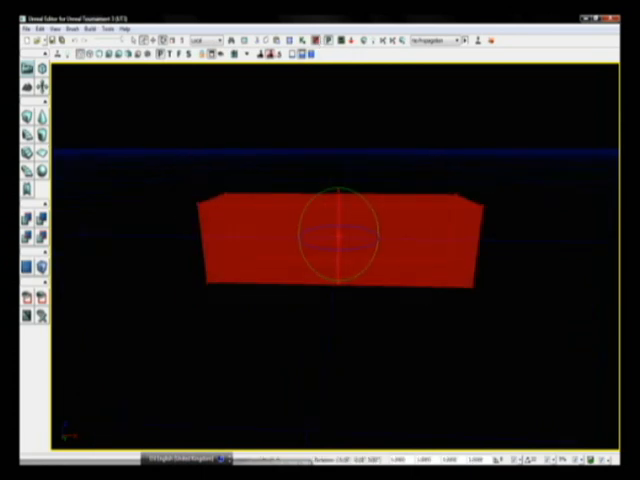
{"action": "left_click_drag", "start_coordinate": [340, 240], "coordinate": [396, 136]}
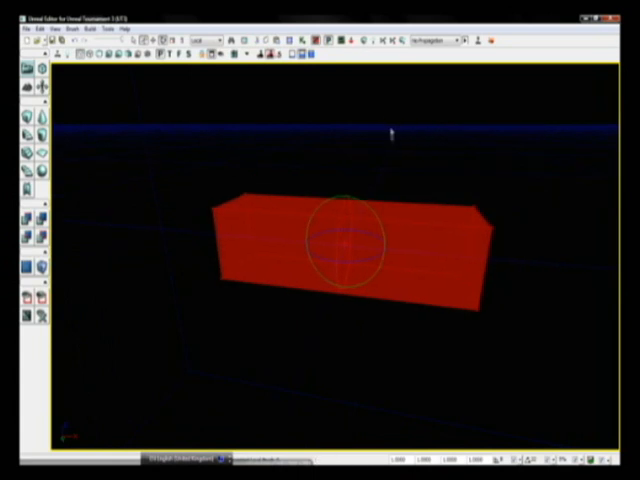
{"action": "mouse_move", "coordinate": [416, 232]}
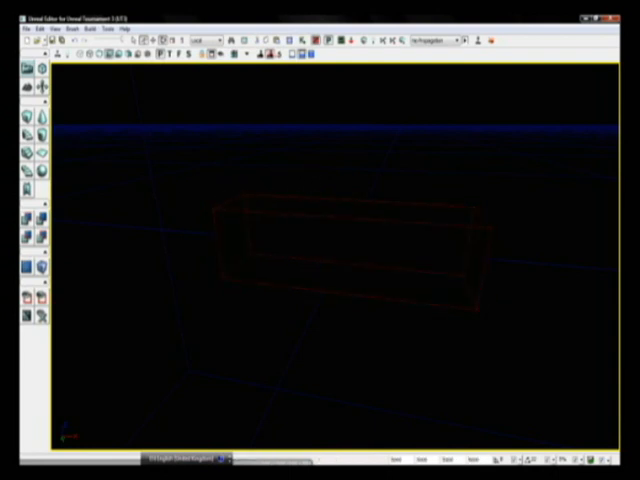
{"action": "mouse_move", "coordinate": [304, 188]}
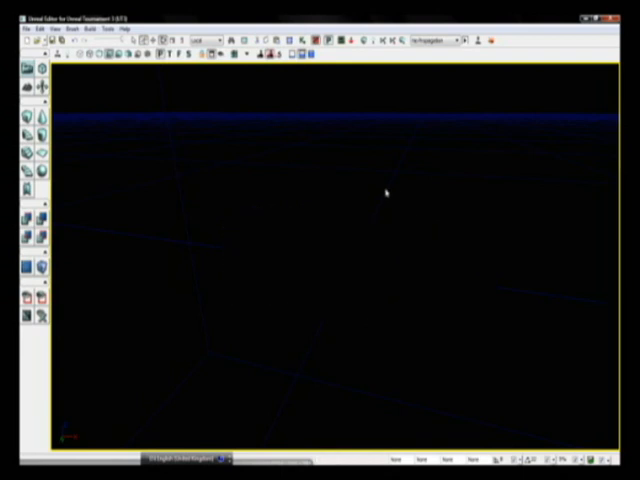
{"action": "mouse_move", "coordinate": [372, 188]}
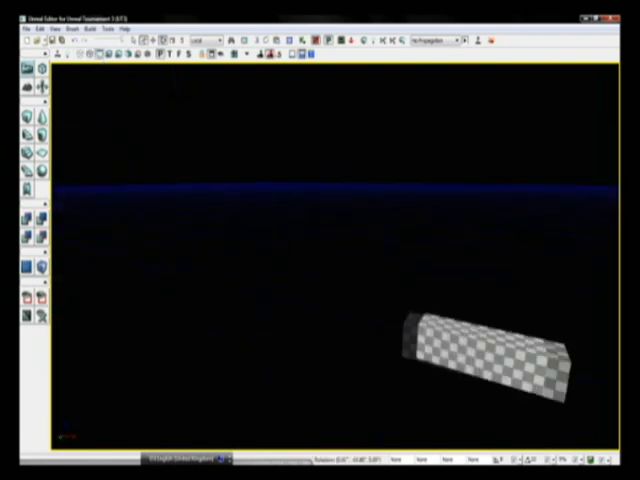
- Look around the level past the new checkered CSG Add box in unlit mode
{"action": "left_click_drag", "start_coordinate": [480, 356], "coordinate": [376, 300]}
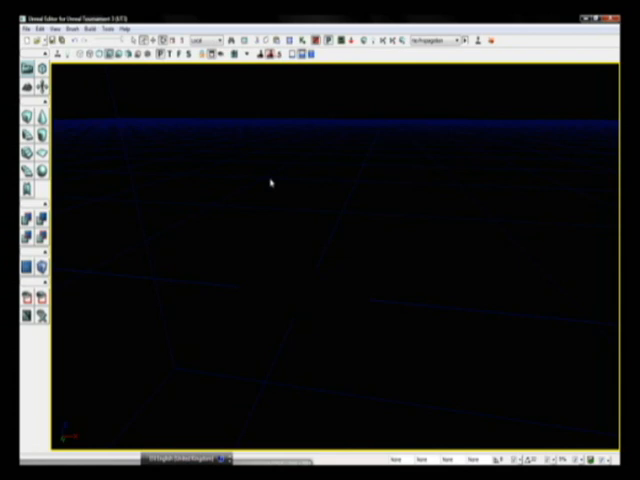
{"action": "mouse_move", "coordinate": [300, 240]}
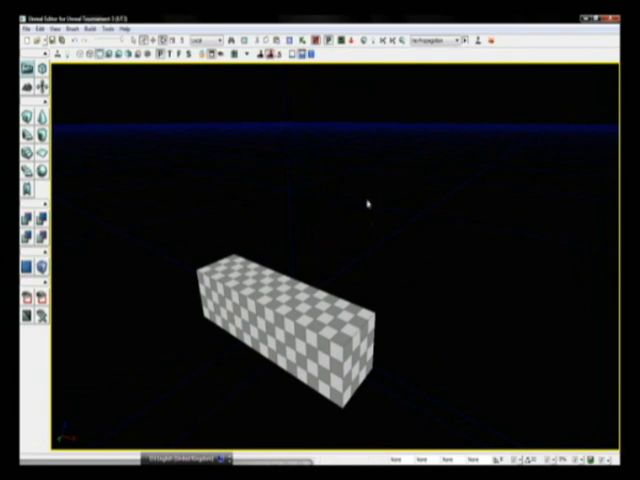
{"action": "mouse_move", "coordinate": [340, 258]}
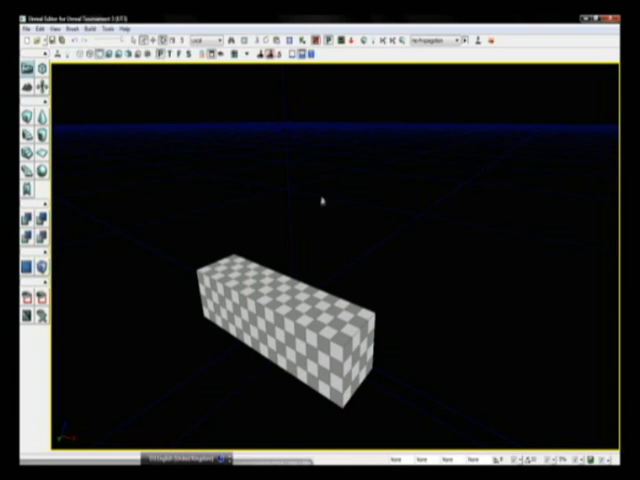
{"action": "mouse_move", "coordinate": [324, 196]}
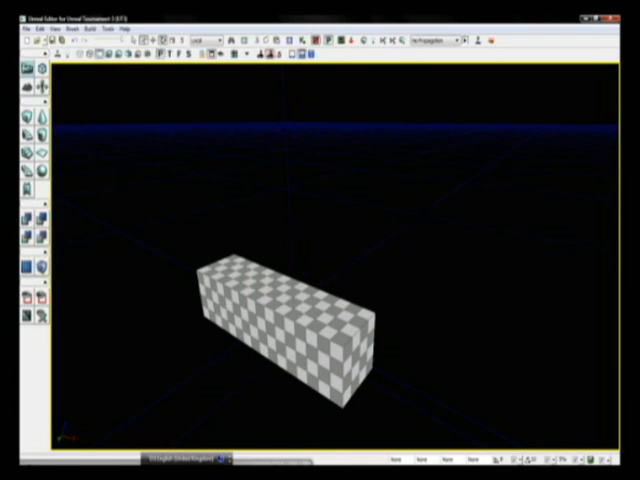